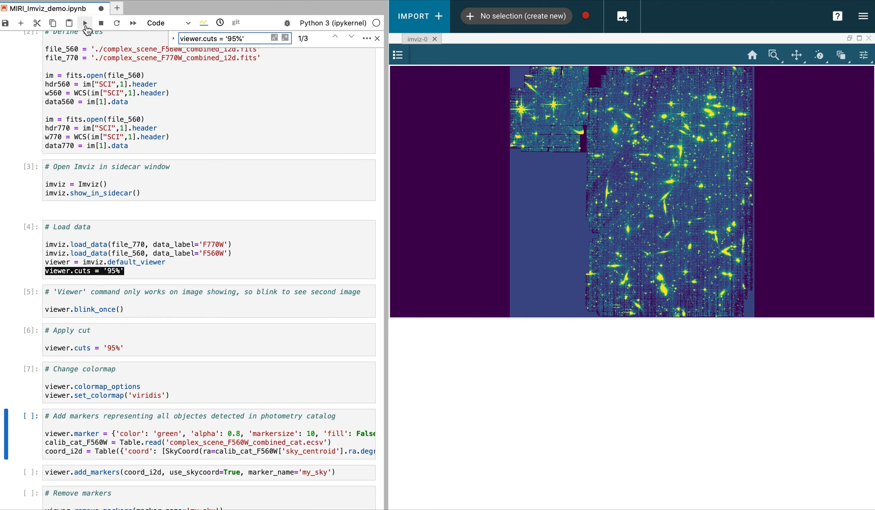
{"action": "mouse_move", "coordinate": [128, 327]}
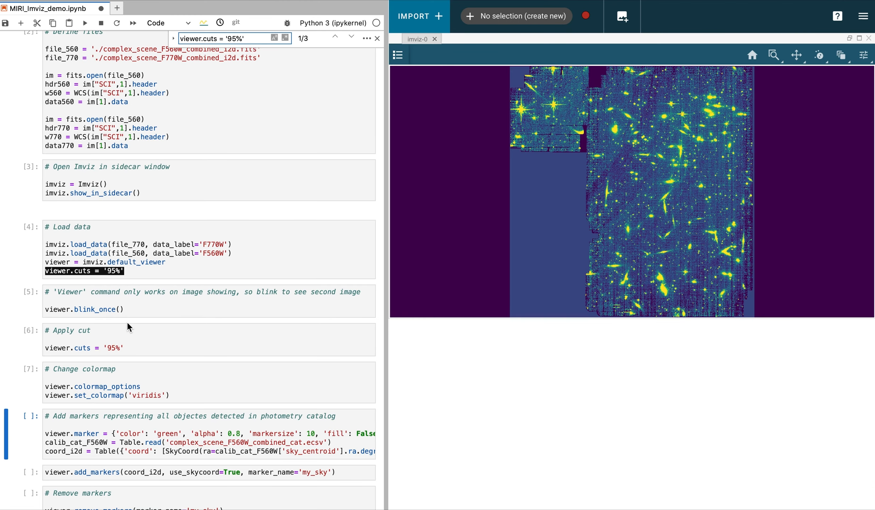
Step: Insert a blank code cell directly below the colormap cell
{"action": "left_click", "coordinate": [57, 294]}
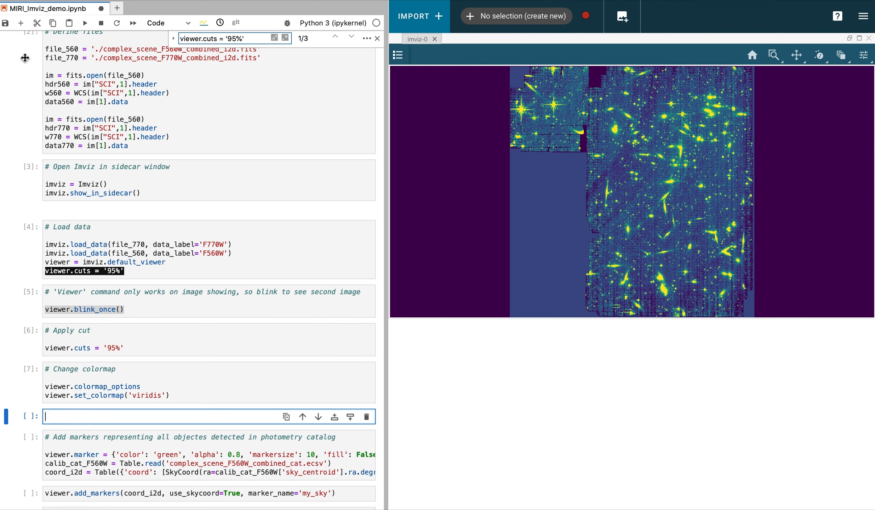
Step: Run viewer.blink_once() in the new cell so Imviz shows the other image in grayscale
{"action": "type", "text": "viewer.blink_once()"}
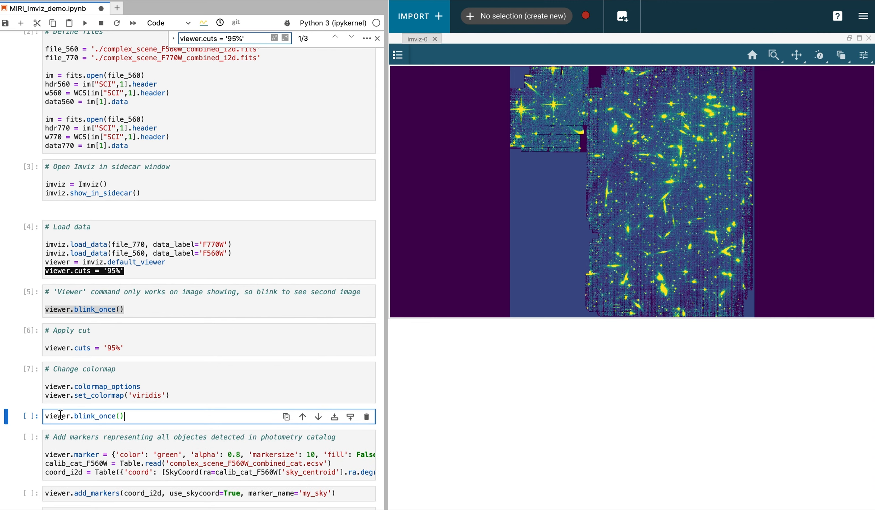
{"action": "left_click", "coordinate": [84, 23]}
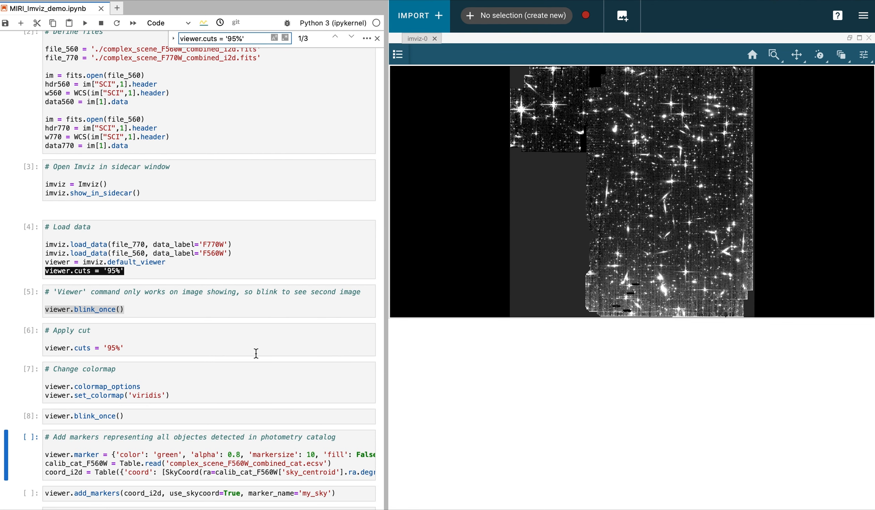
{"action": "scroll", "scroll_direction": "down", "scroll_amount": 3}
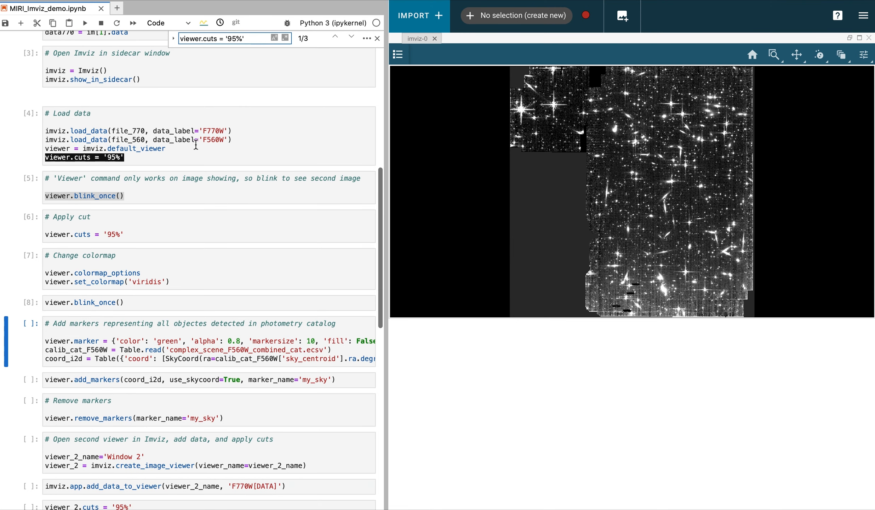
Step: Run the marker-definition and add_markers cells to overlay green catalog markers on the image
{"action": "left_click", "coordinate": [84, 22]}
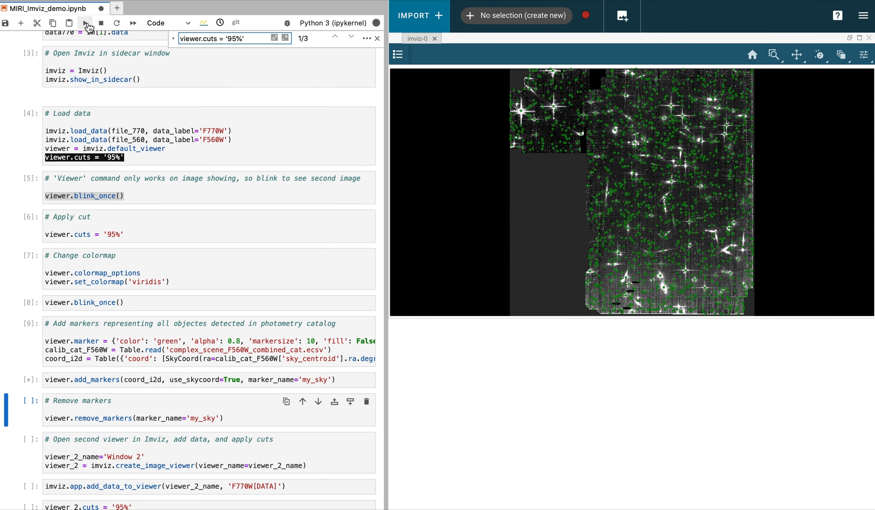
{"action": "left_click", "coordinate": [84, 22]}
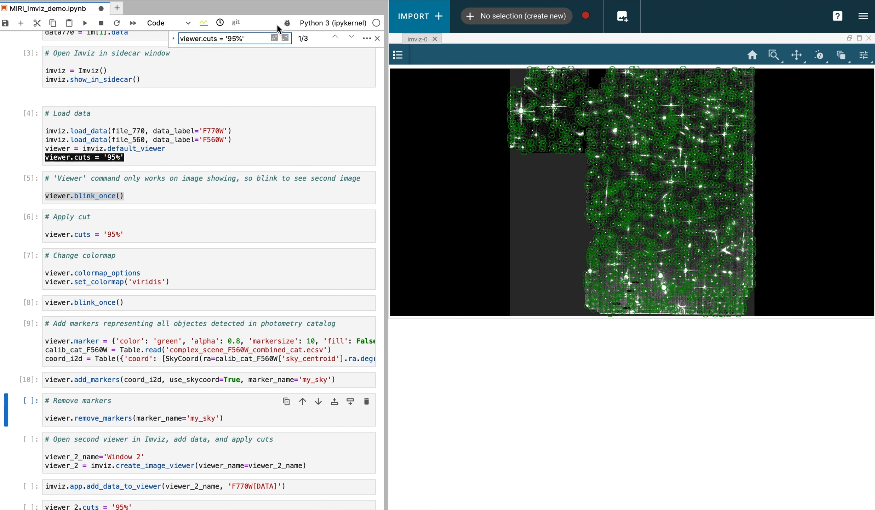
{"action": "mouse_move", "coordinate": [774, 54]}
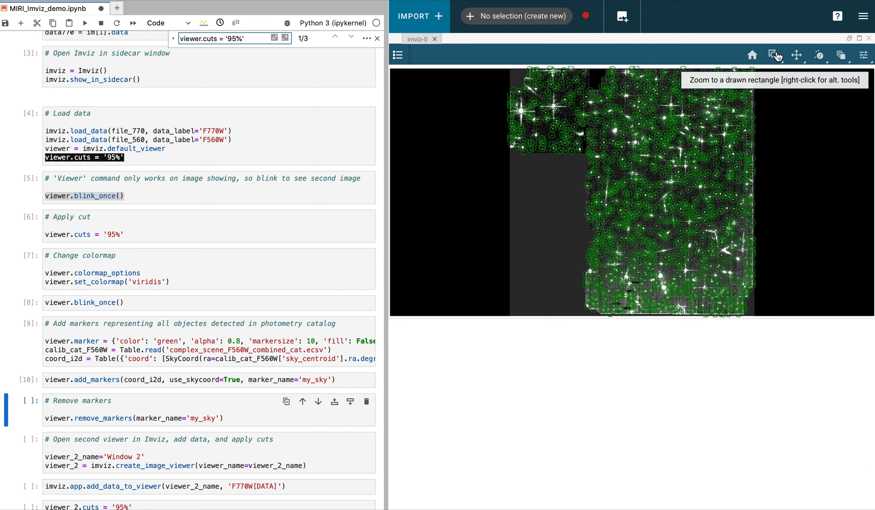
Step: Zoom into a small boxed region so individual sources and their green markers are visible
{"action": "left_click", "coordinate": [775, 55]}
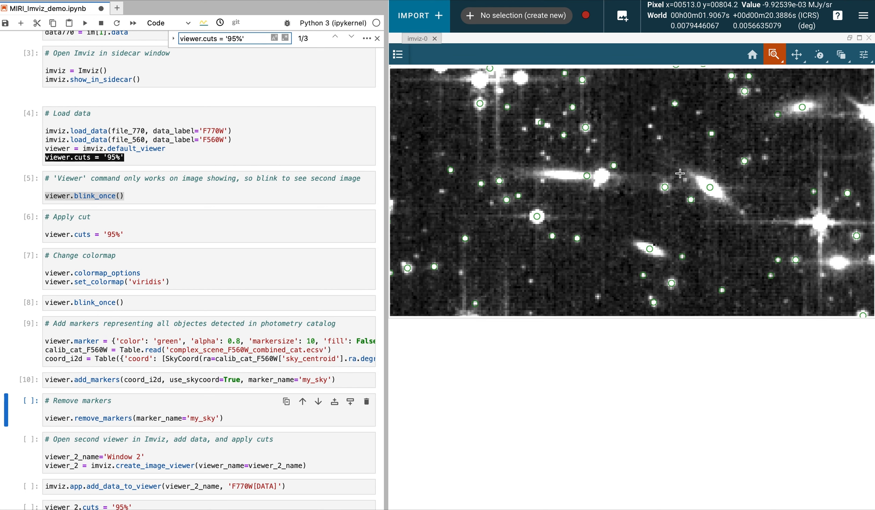
{"action": "mouse_move", "coordinate": [538, 210]}
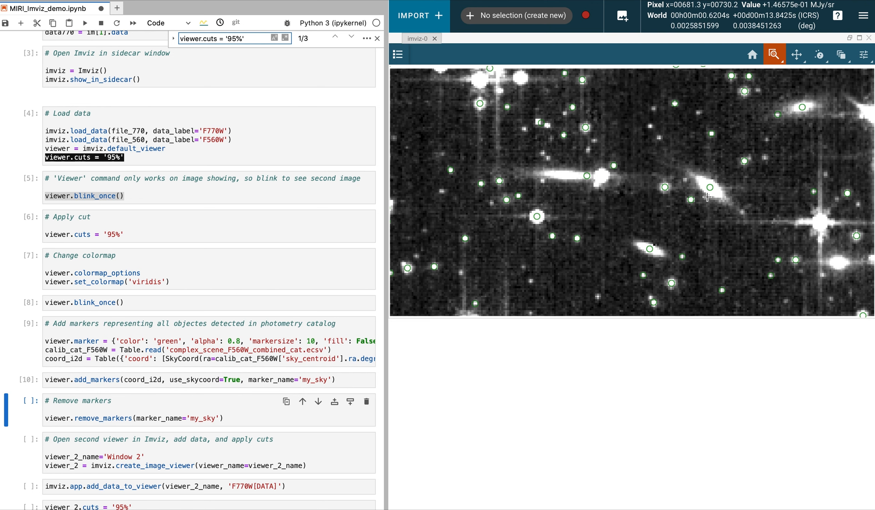
{"action": "mouse_move", "coordinate": [752, 52]}
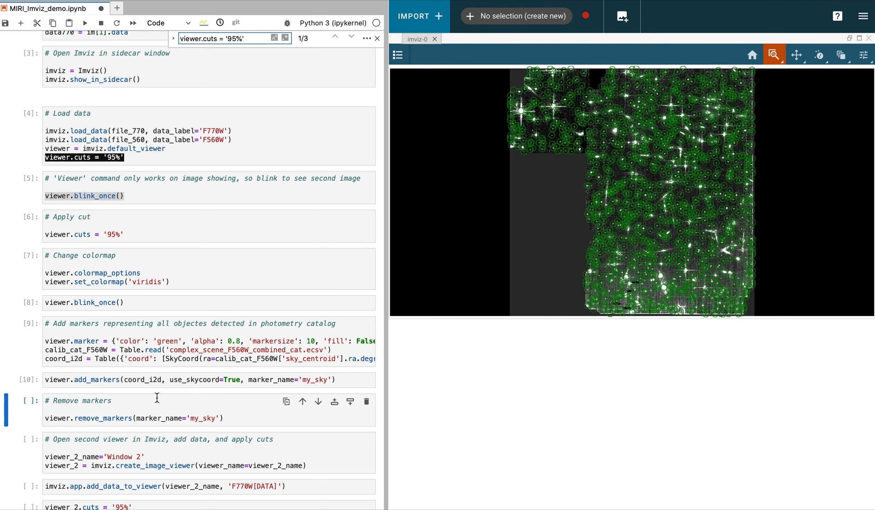
Step: Run the remove_markers cell to clear the green markers from the full mosaic
{"action": "scroll", "scroll_direction": "down", "scroll_amount": 3}
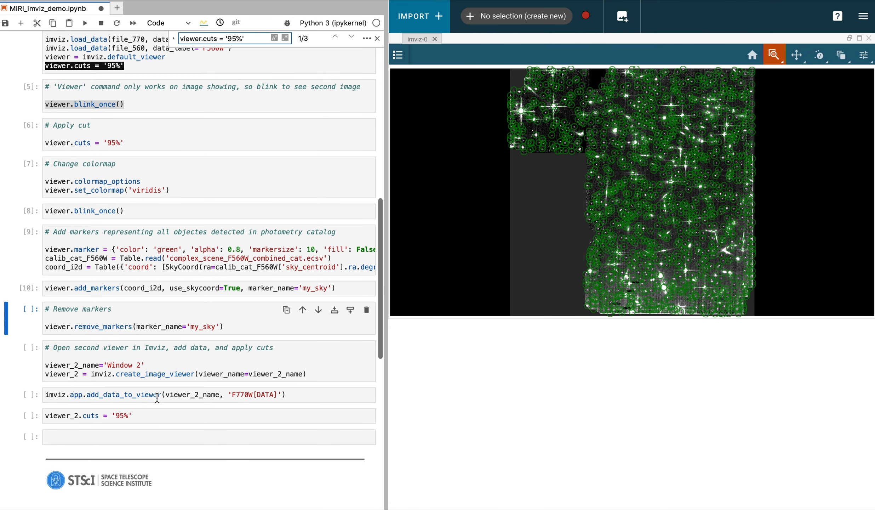
{"action": "left_click", "coordinate": [152, 326]}
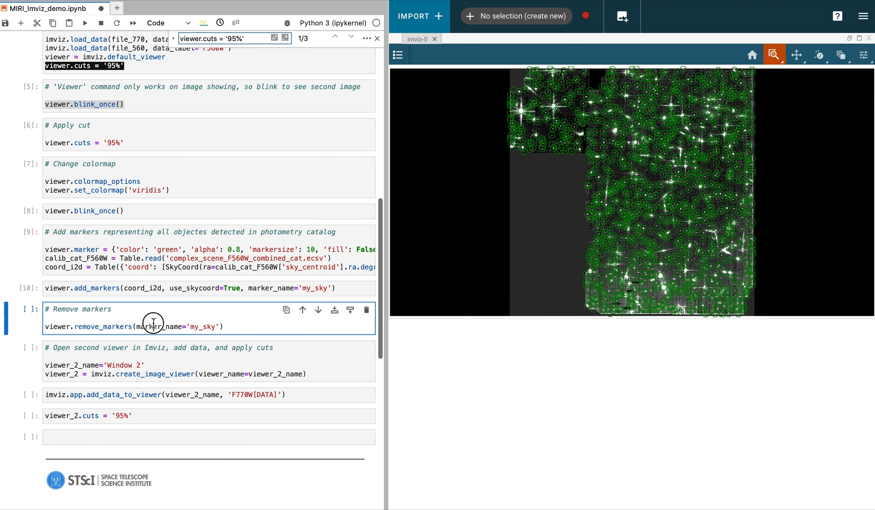
{"action": "mouse_move", "coordinate": [115, 59]}
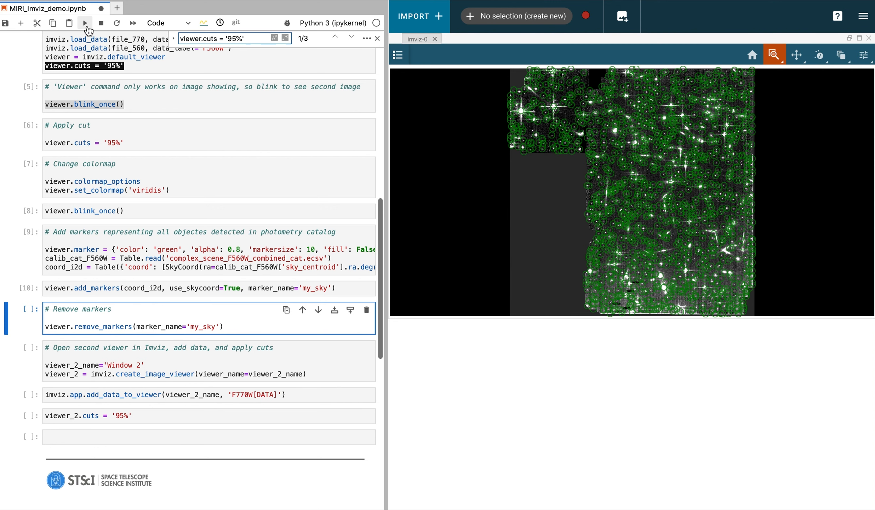
{"action": "left_click", "coordinate": [83, 23]}
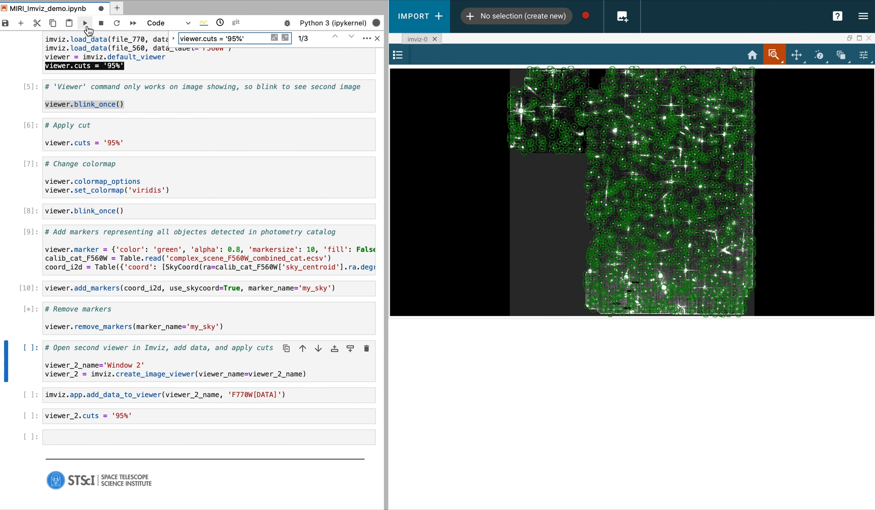